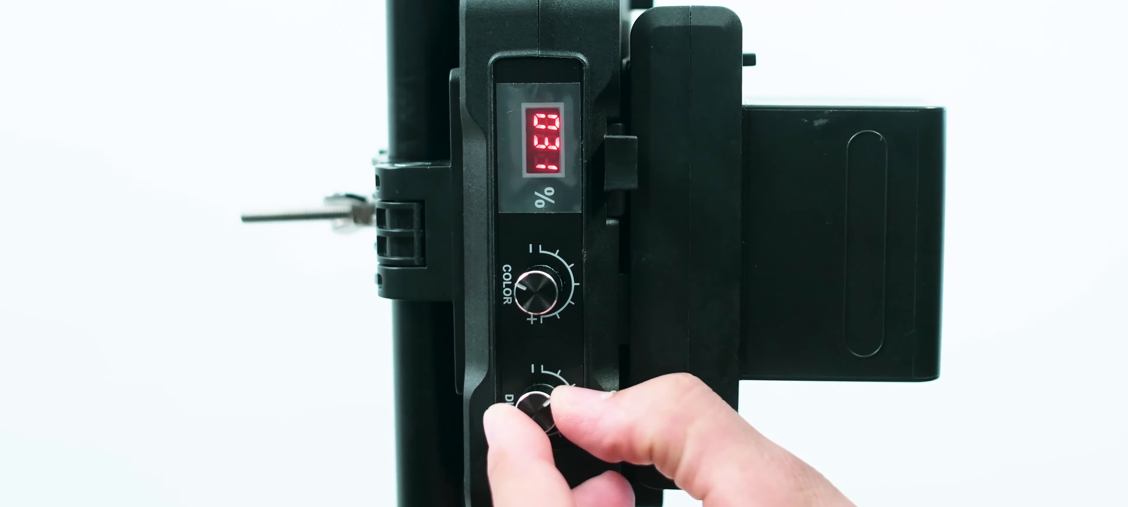
# Turn the DIM knob so the brightness readout rises from 31% to 045%
pyautogui.moveTo(539, 410); pyautogui.dragTo(561, 388)
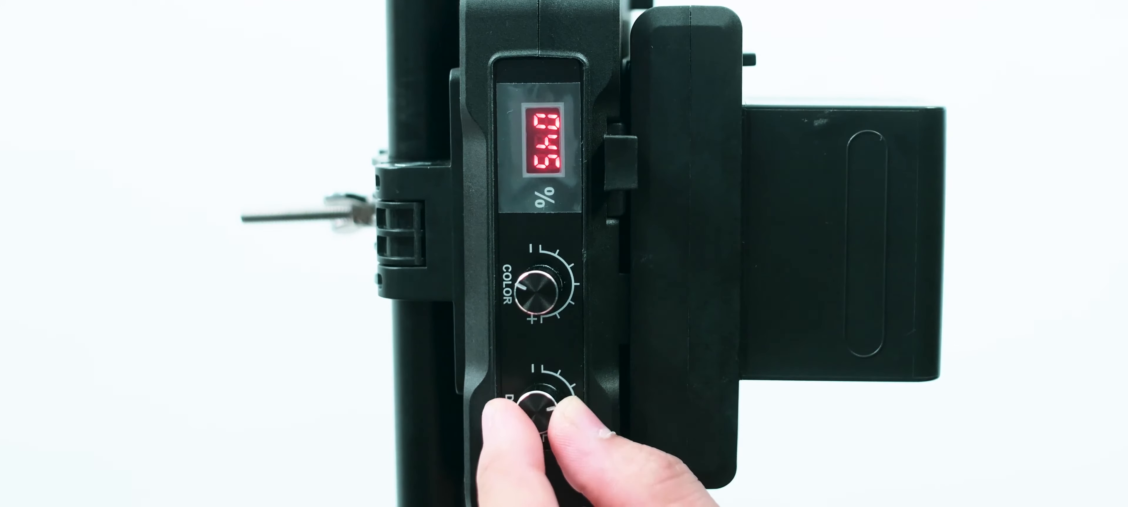